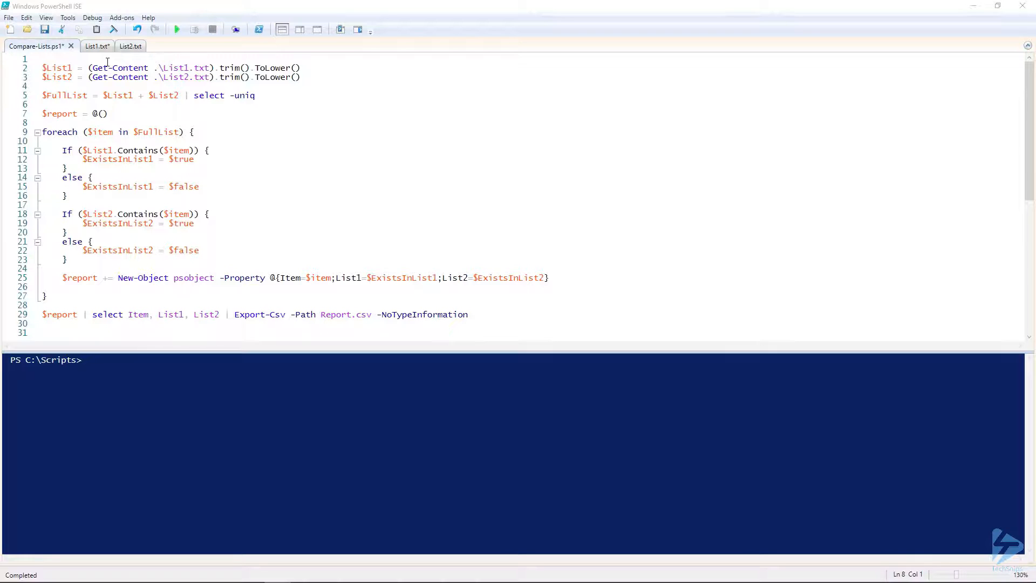
- Review the raw contents of both list files, then return to the comparison script
left_click(96, 45)
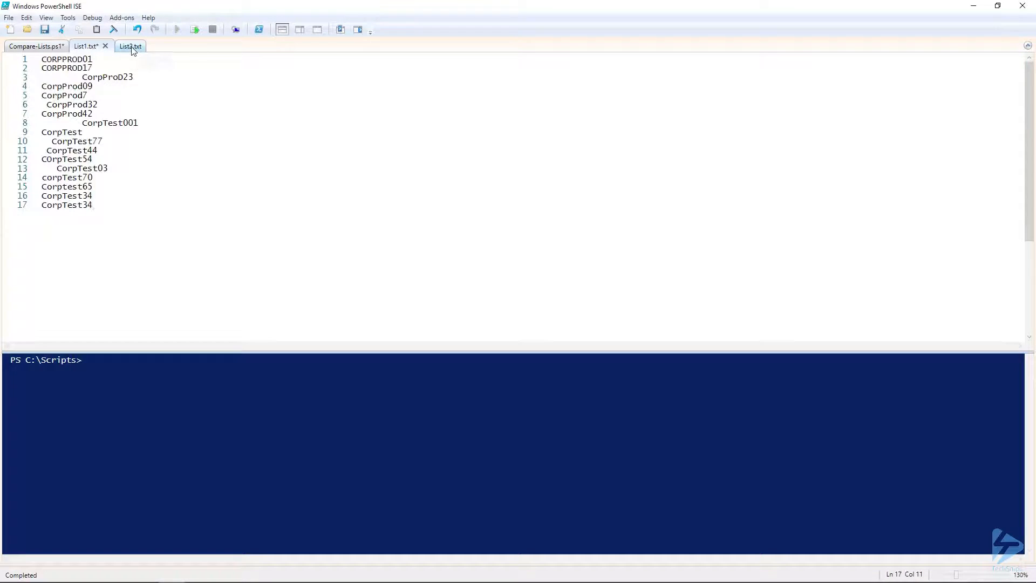
left_click(127, 45)
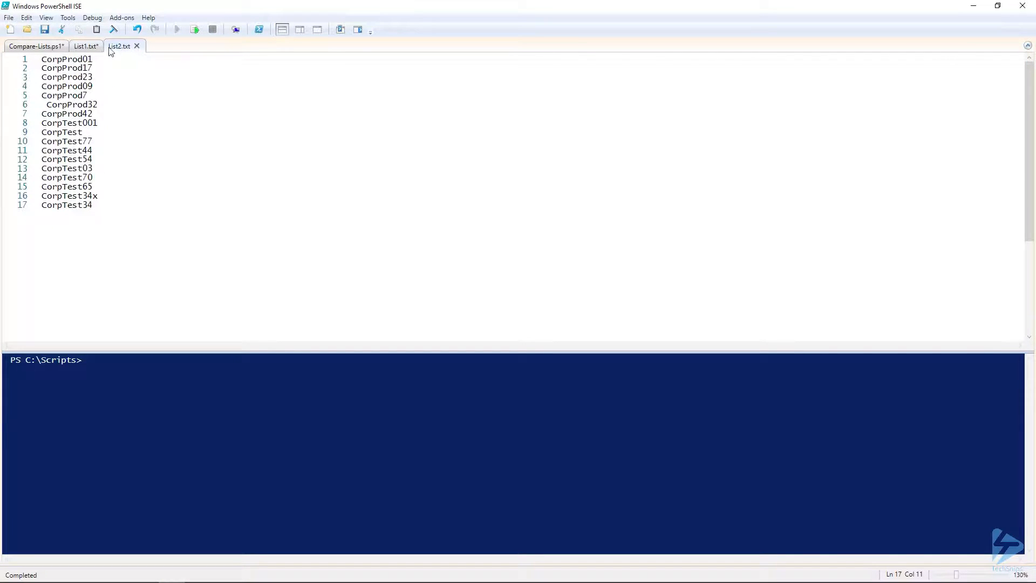
left_click(85, 46)
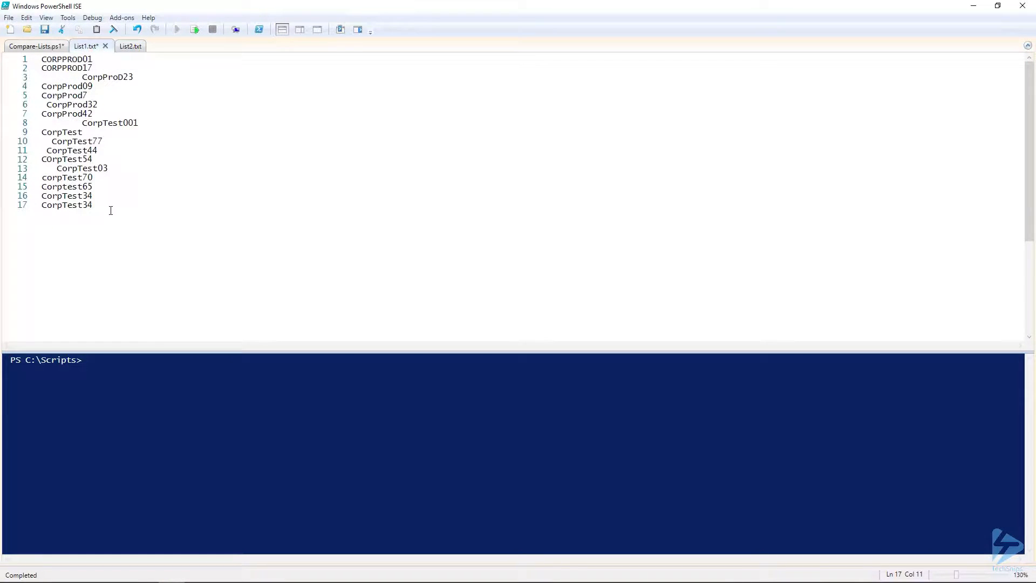
key("Ctrl+a")
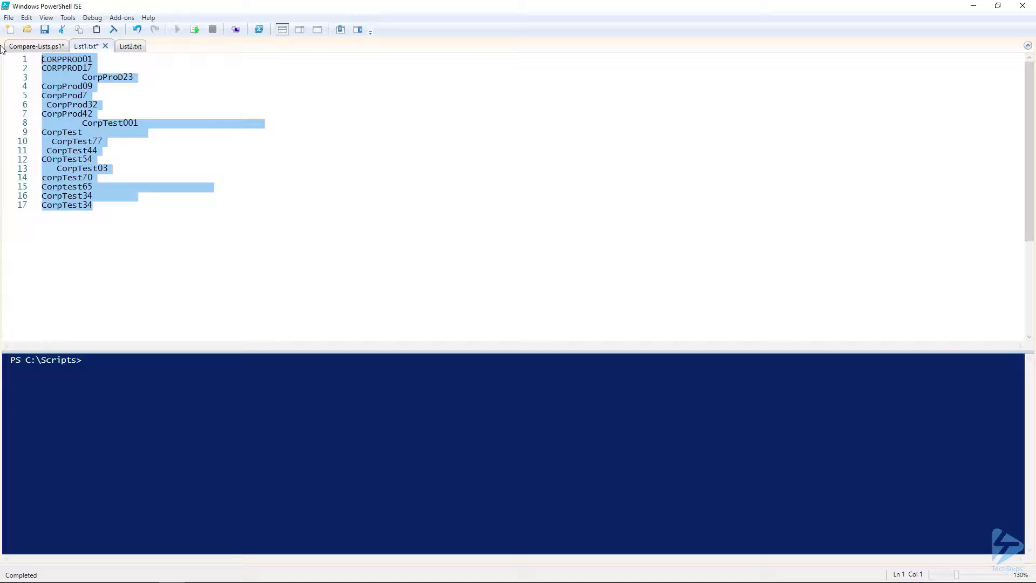
left_click(129, 45)
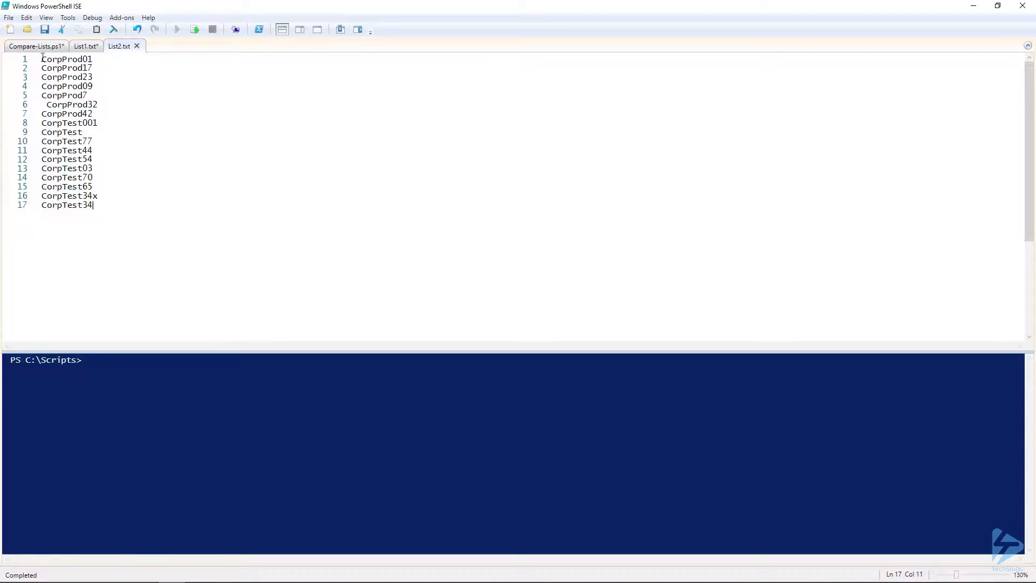
left_click(27, 47)
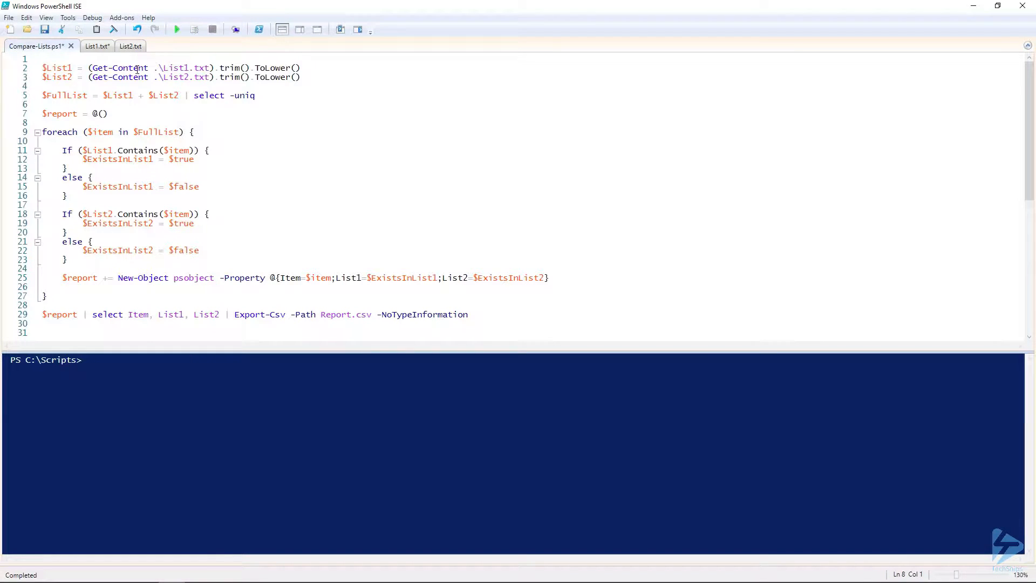
mouse_move(95, 68)
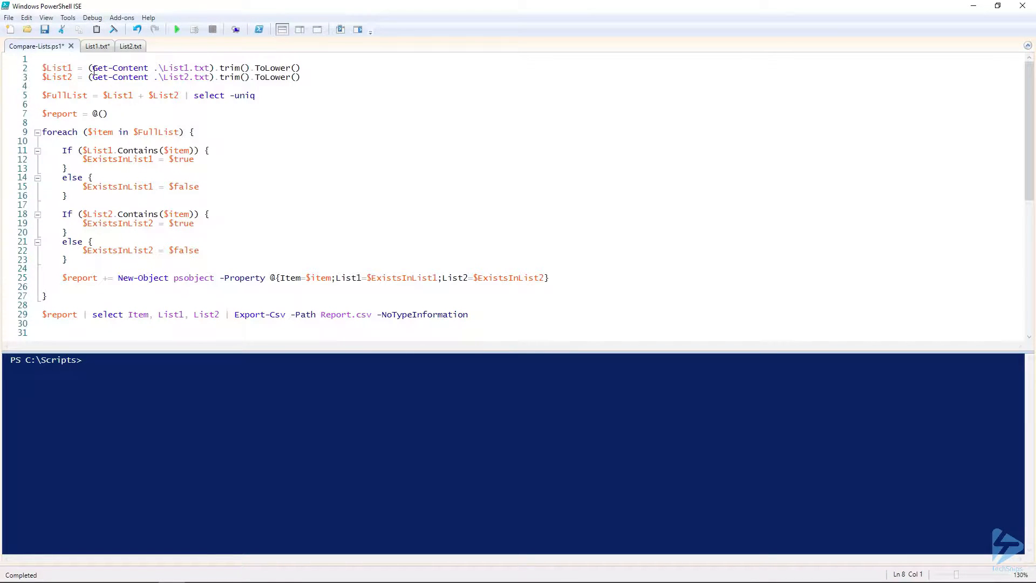
- Run lines 2-3 to load List1 and List2 as trimmed, lowercase entries
left_click_drag(90, 67, 184, 67)
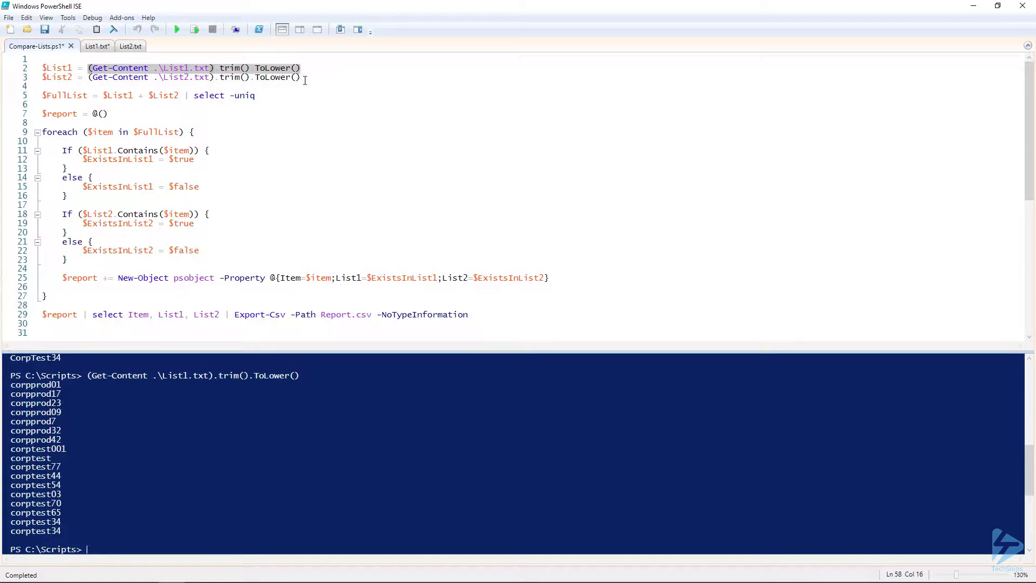
left_click(177, 28)
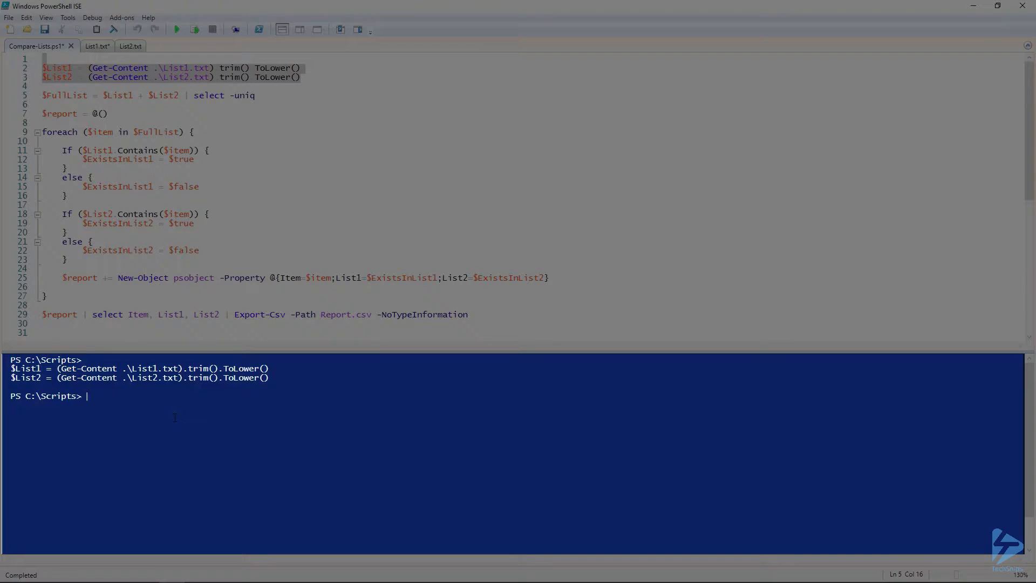
- Display $List1 and $List2 in the console and combine them into $FullList
type("$List1")
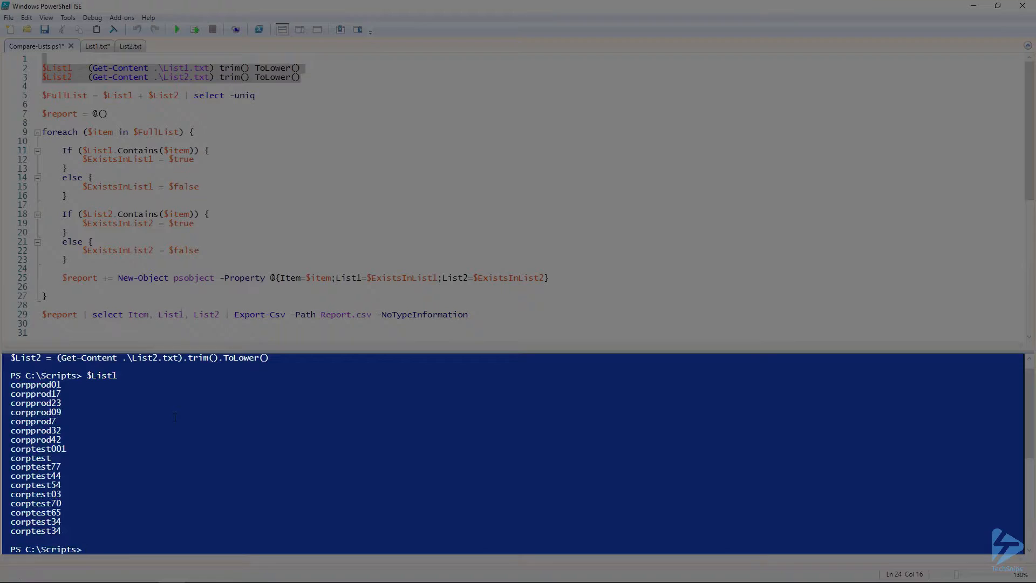
type("$Li")
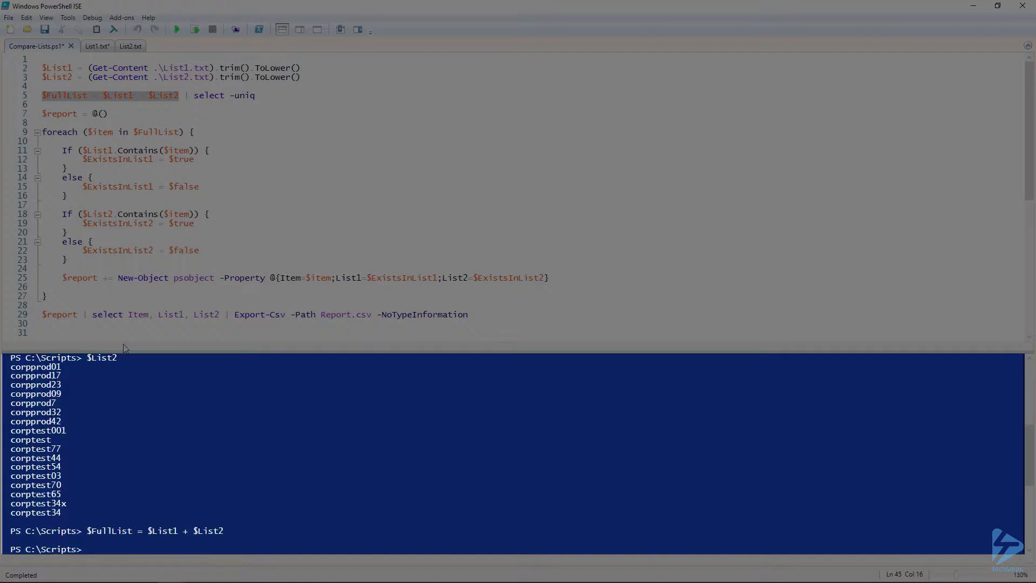
- Rebuild $FullList with select -uniq, show it, and initialise the empty report array
type("$ful")
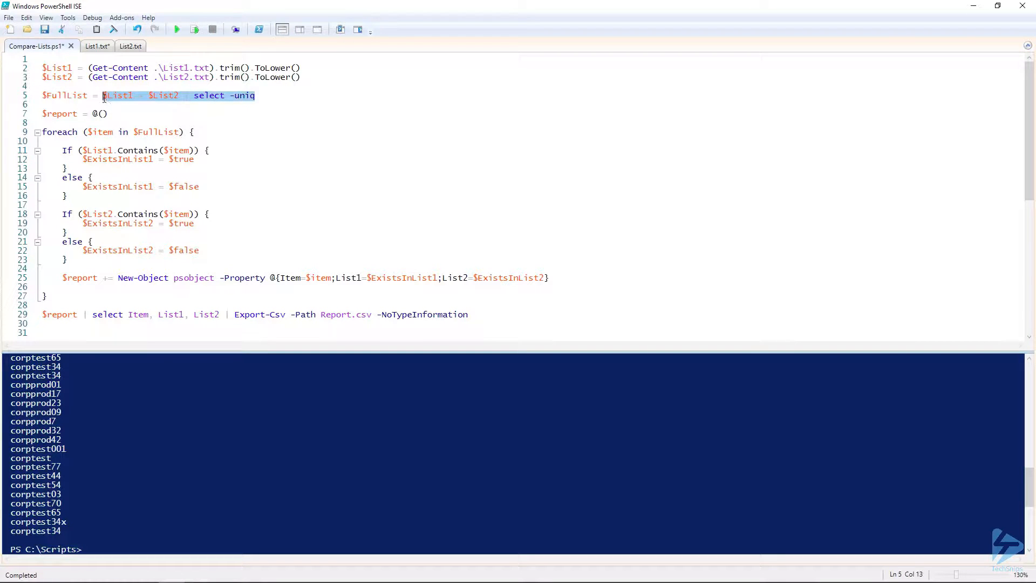
key("F8")
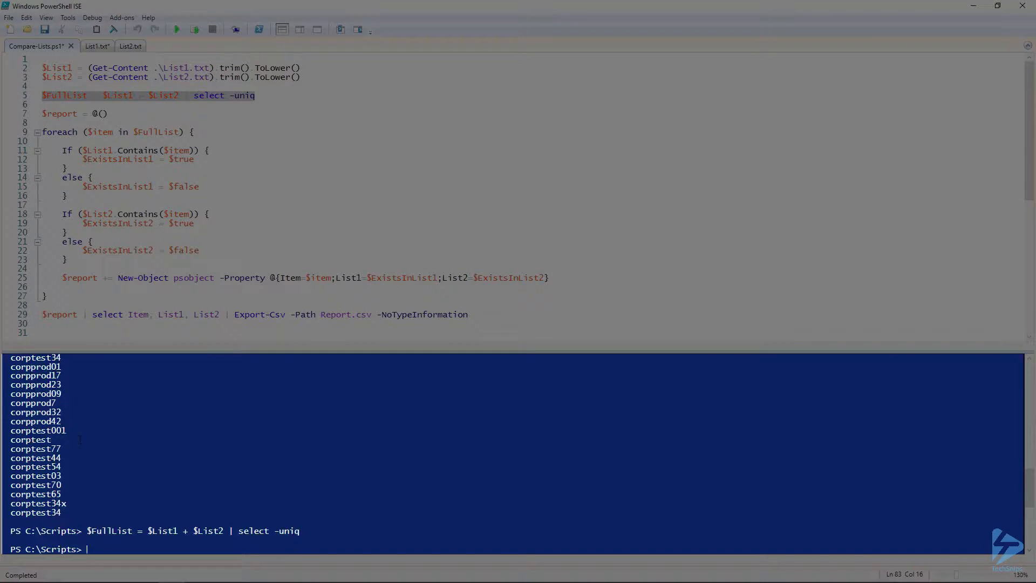
type("$FullList")
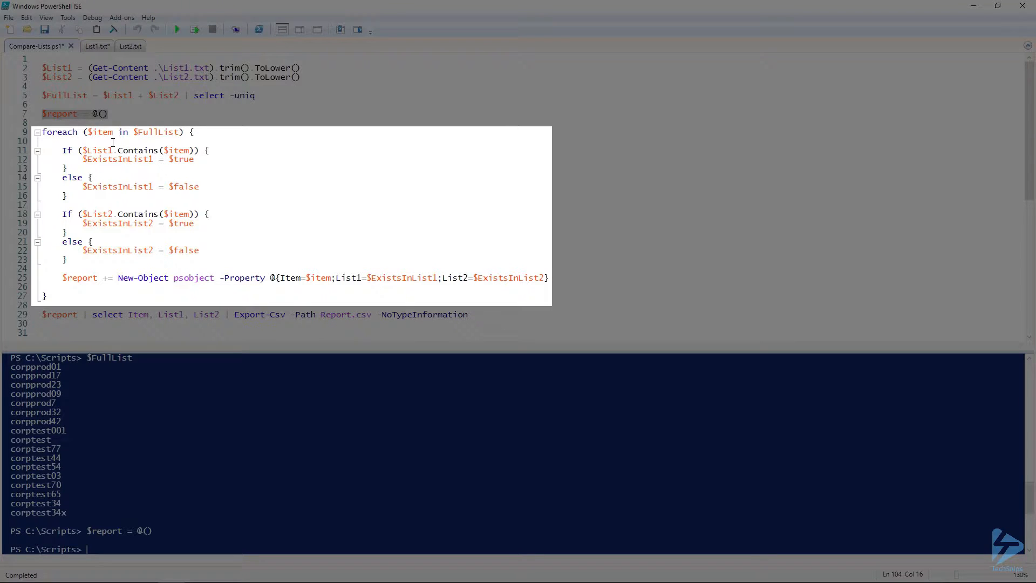
- Run the foreach loop (lines 9-27) and display $report with each item's List1/List2 membership
double_click(135, 150)
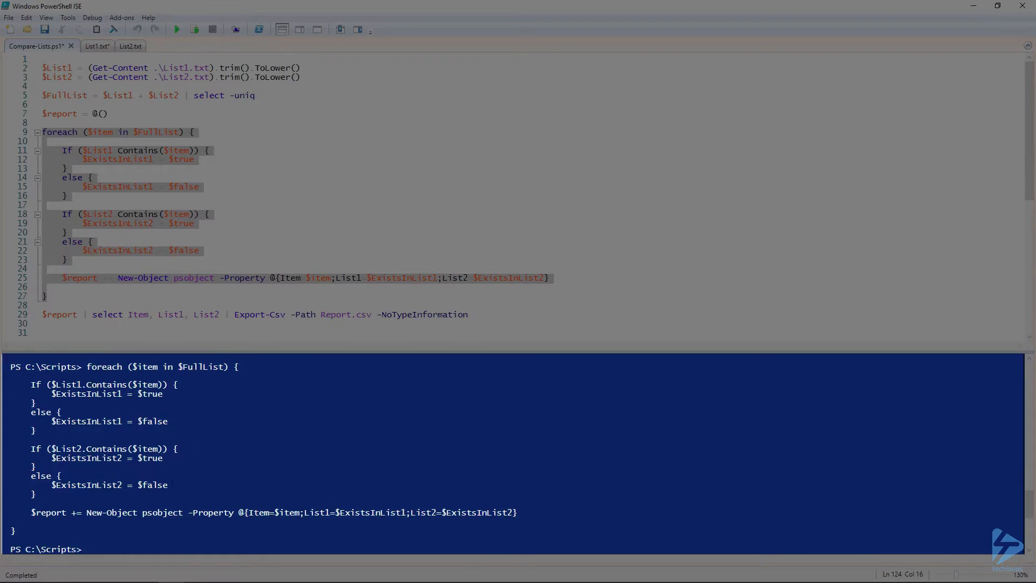
type("$rep")
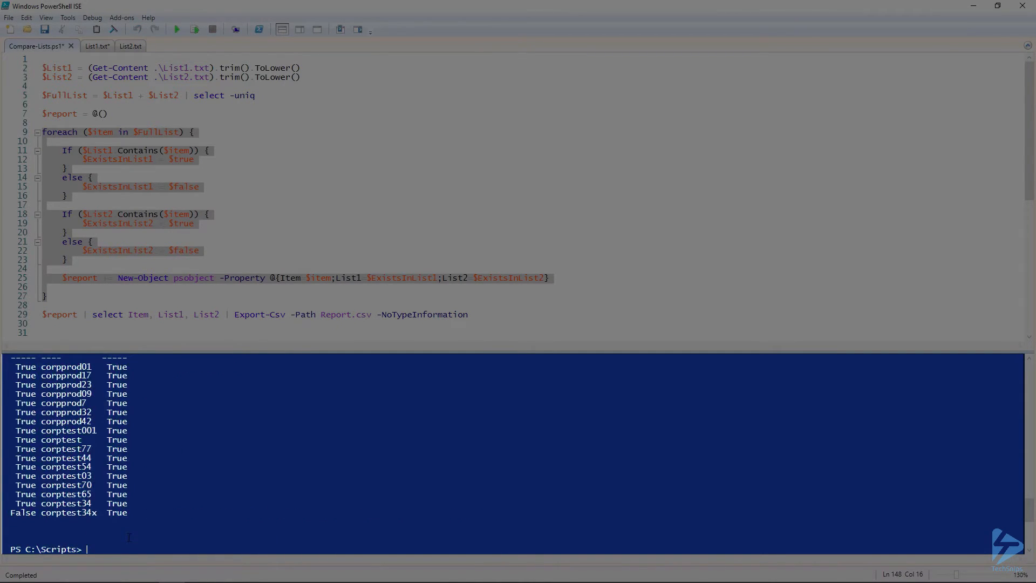
type("$report")
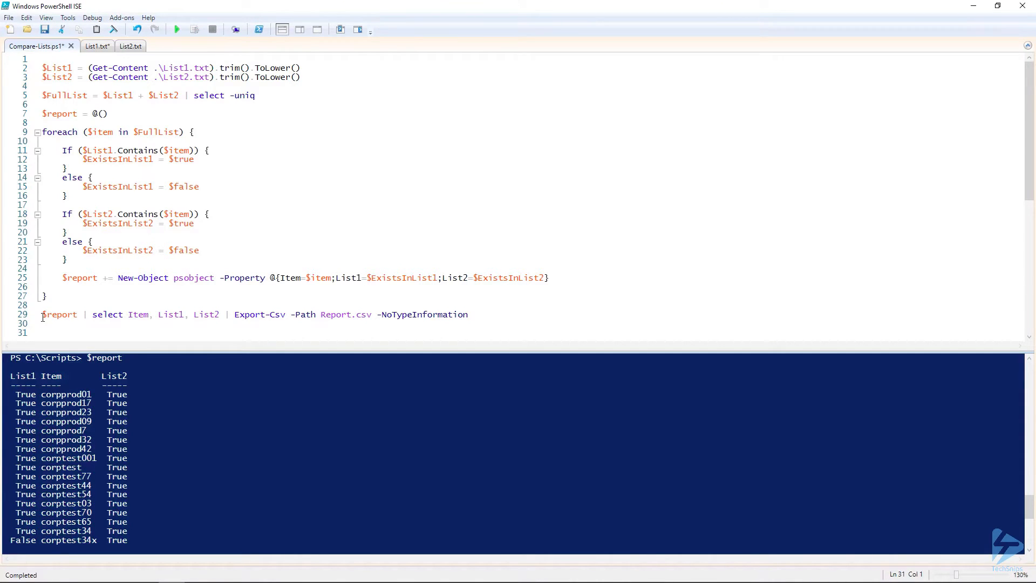
- Run the line-29 export statement to write Report.csv
left_click_drag(42, 314, 222, 314)
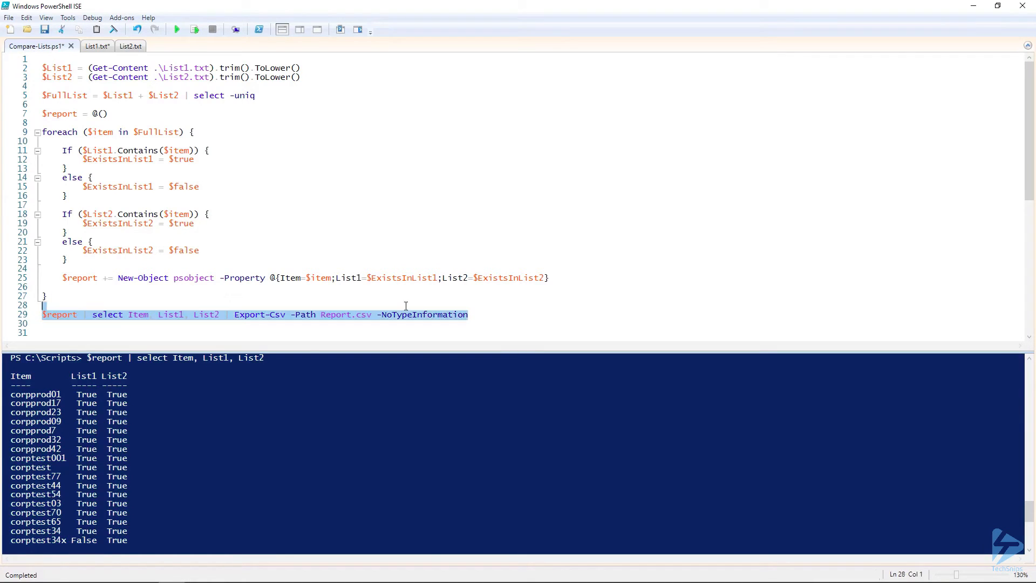
left_click(59, 314)
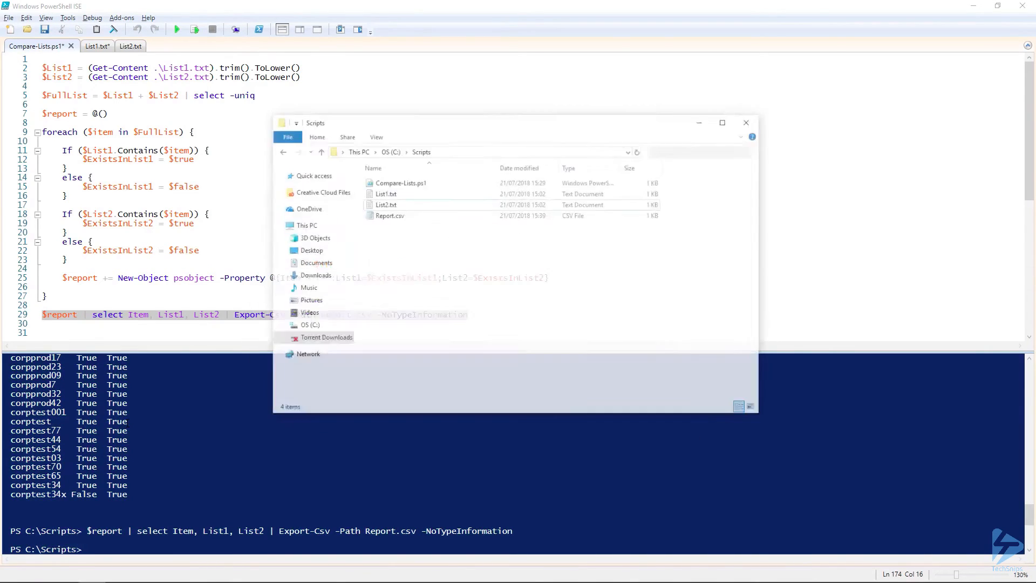
- Open Report.csv from the Scripts folder in Notepad to inspect Item, List1, List2 values
left_click(404, 196)
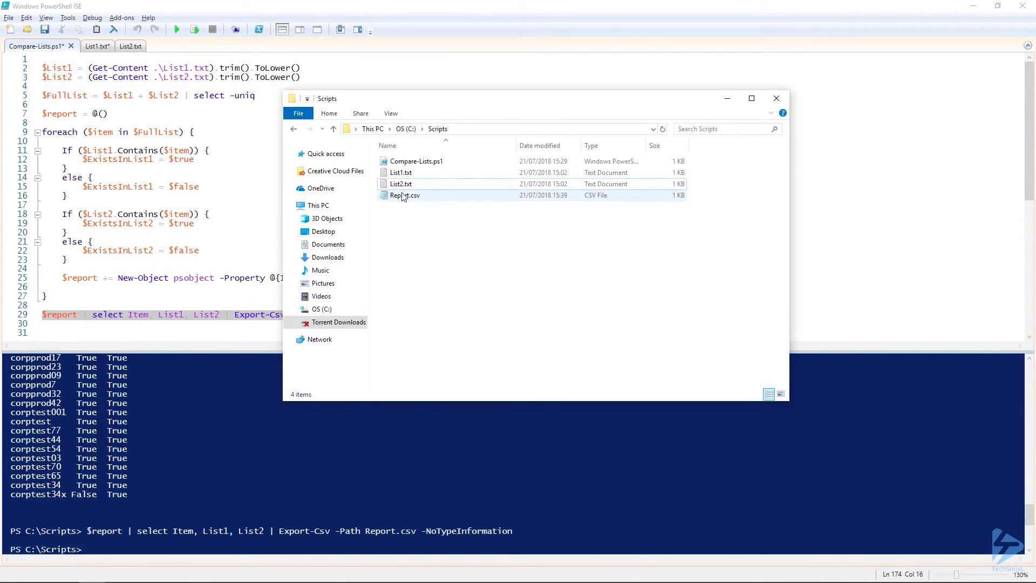
left_click(404, 194)
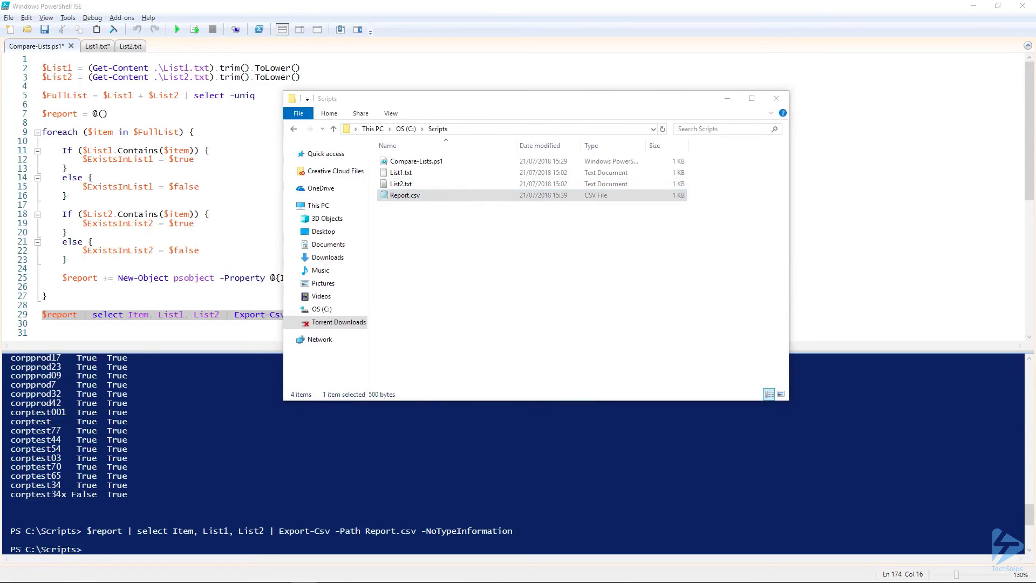
double_click(405, 195)
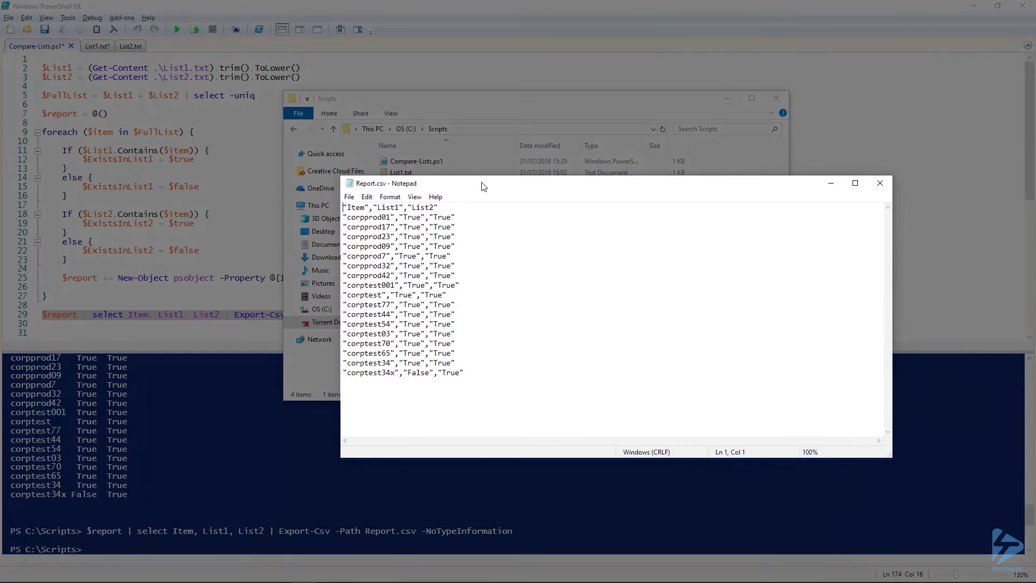